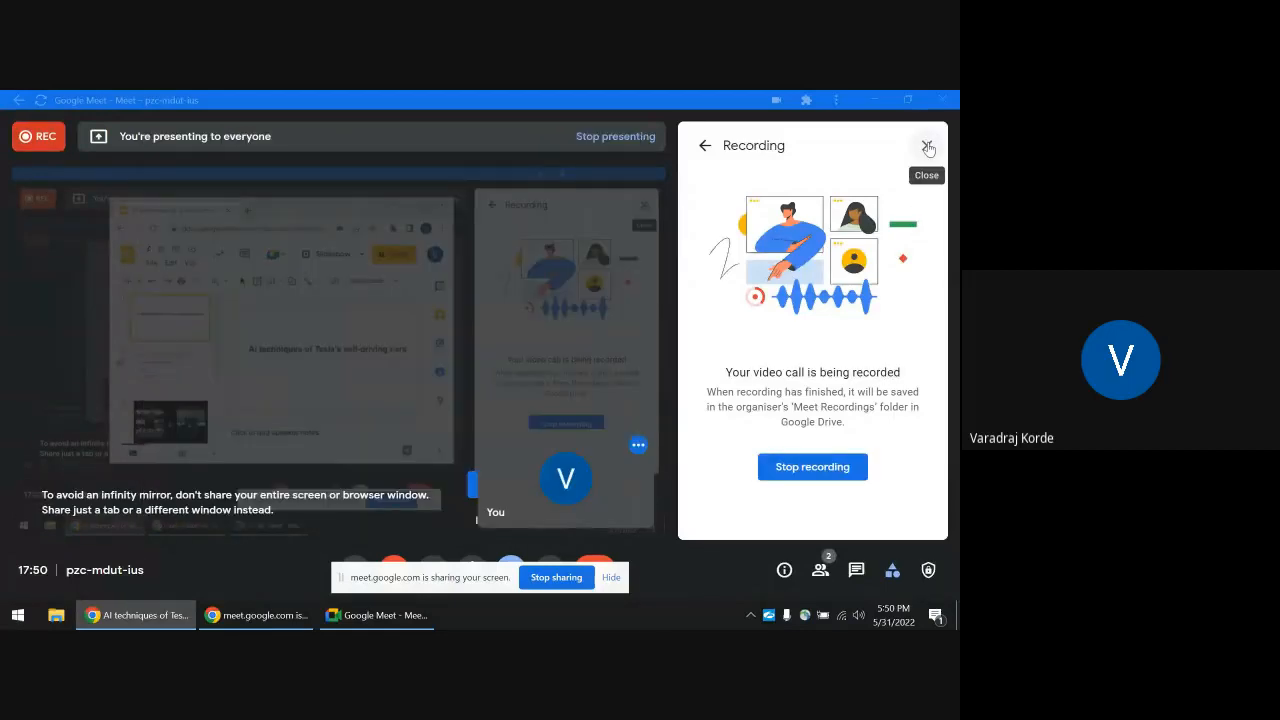
# Dismiss the Recording information panel so the 8 Cameras / 3D Vector Space slide fills the share.
pyautogui.click(926, 146)
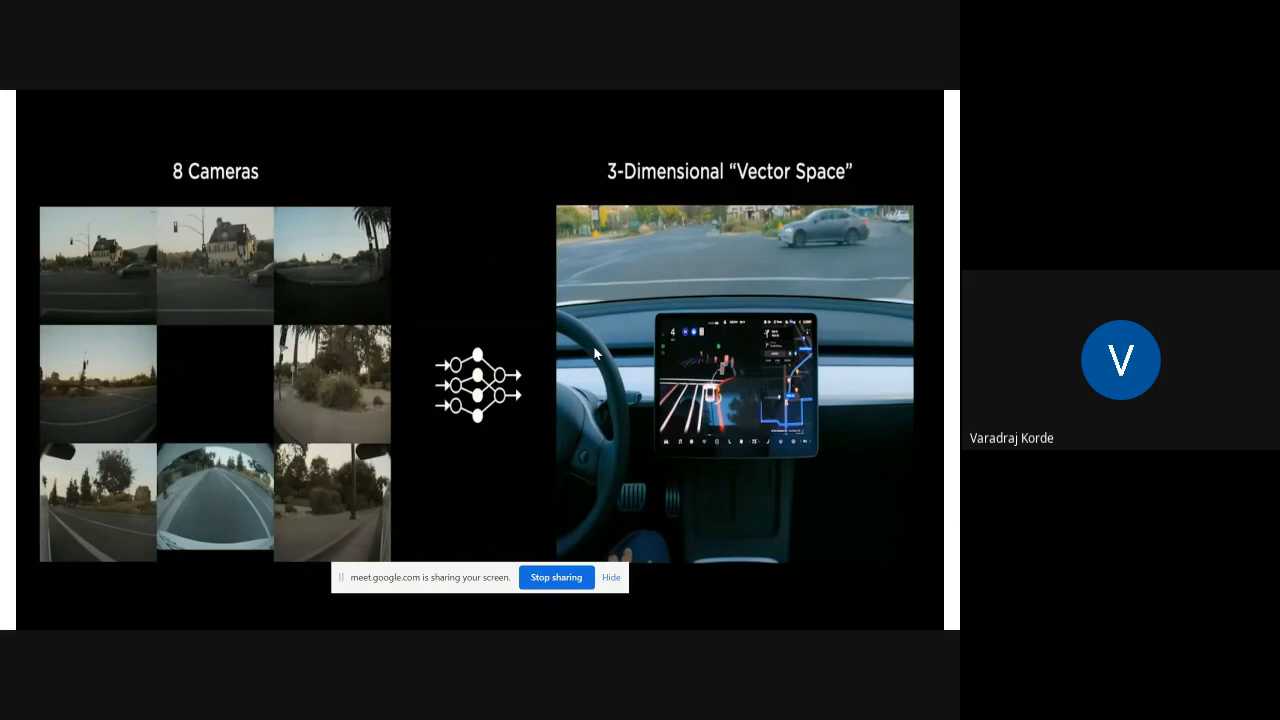
pyautogui.moveTo(578, 571)
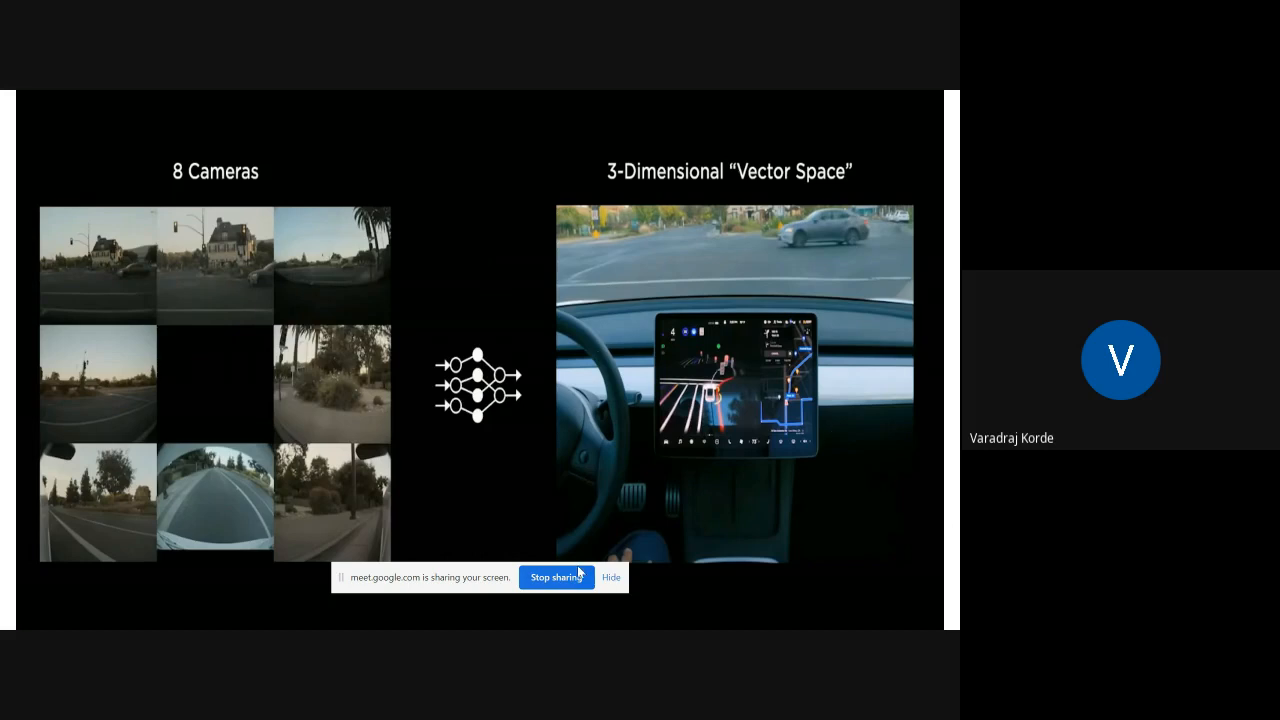
pyautogui.click(611, 577)
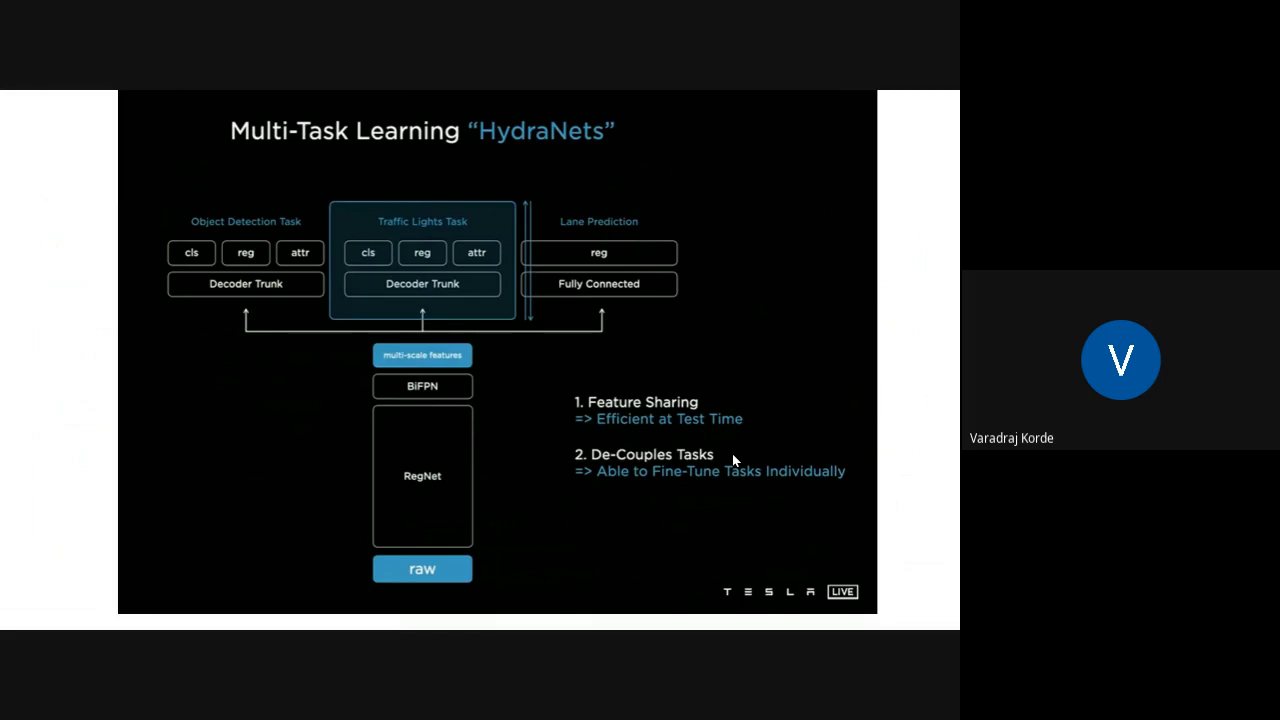
pyautogui.moveTo(311, 324)
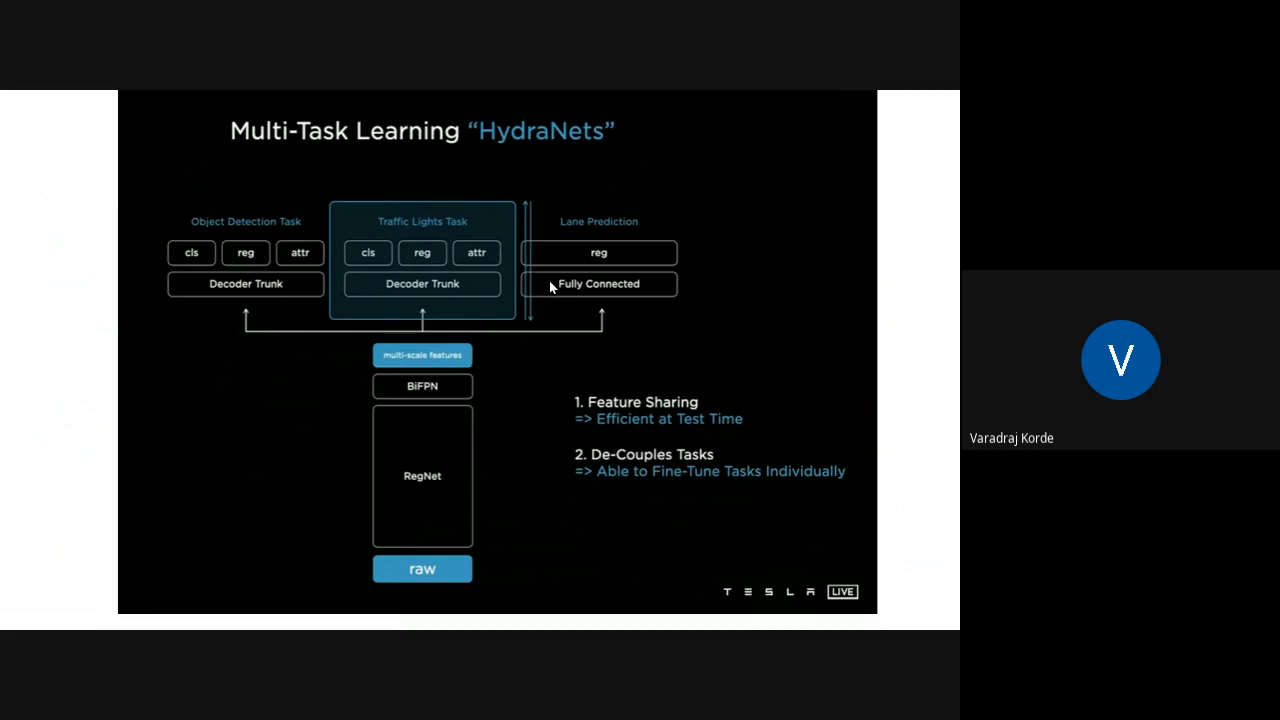
pyautogui.moveTo(265, 270)
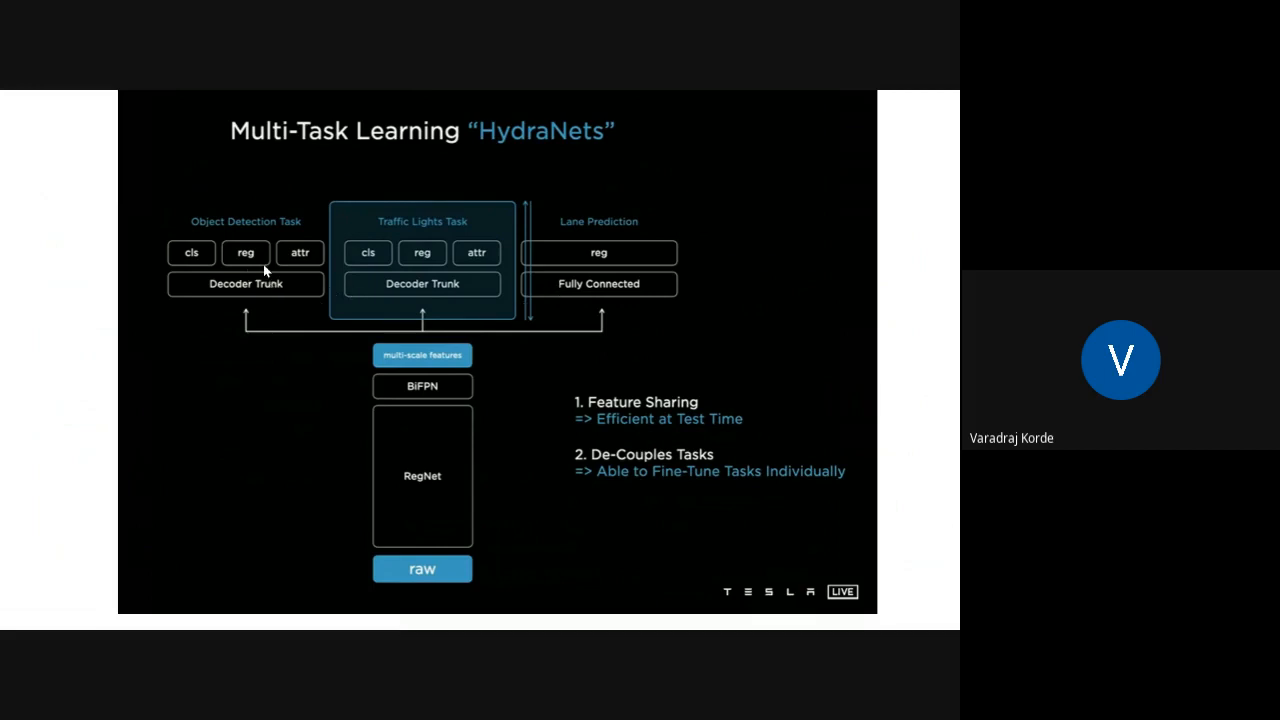
pyautogui.moveTo(352, 267)
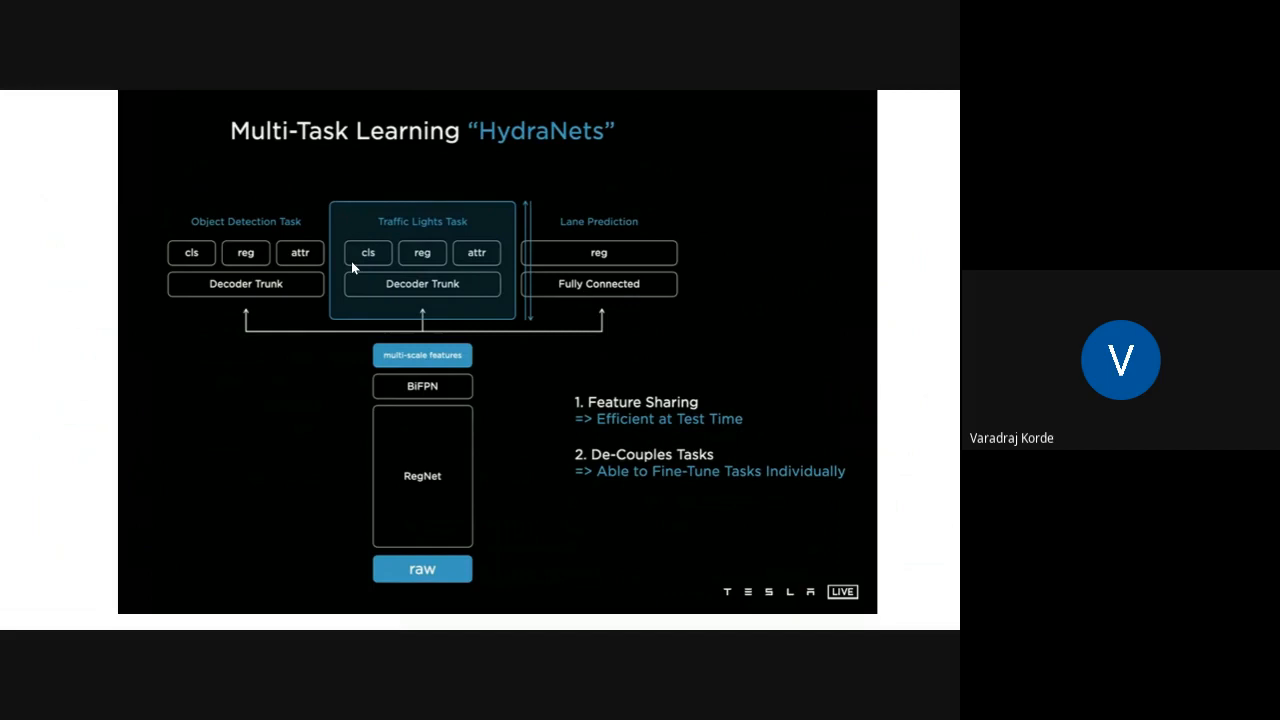
pyautogui.moveTo(538, 276)
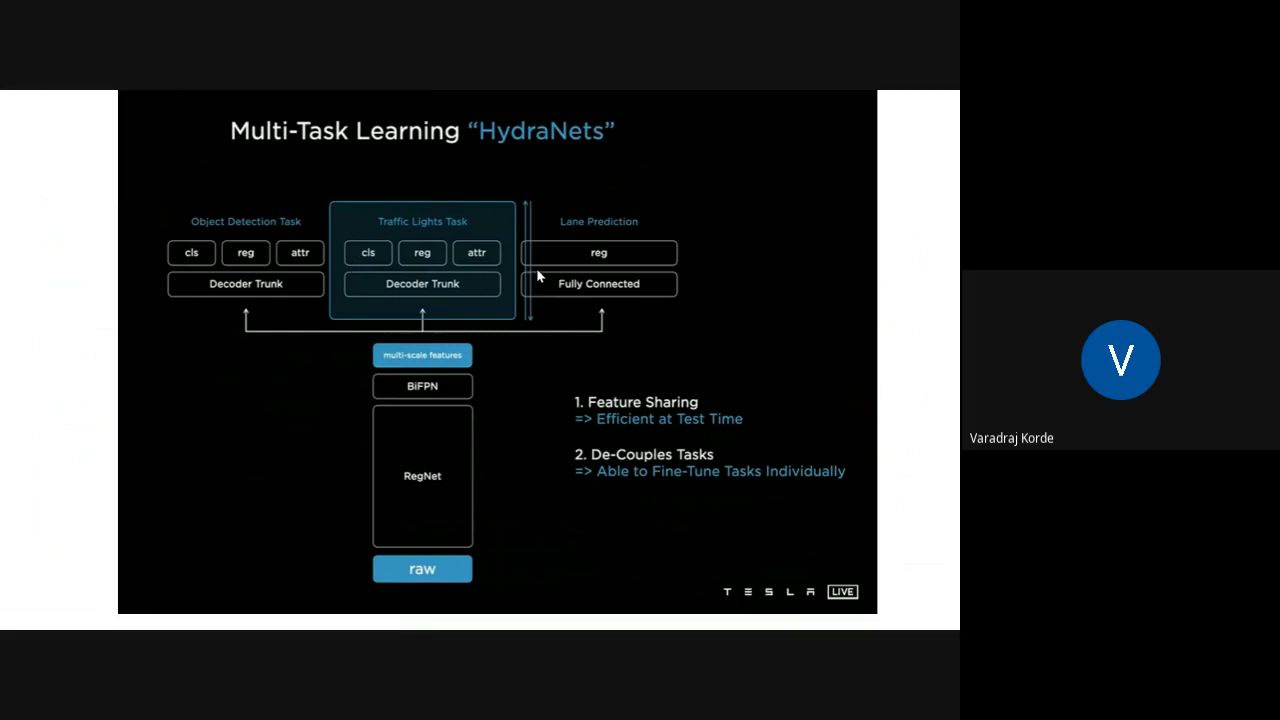
pyautogui.moveTo(548, 410)
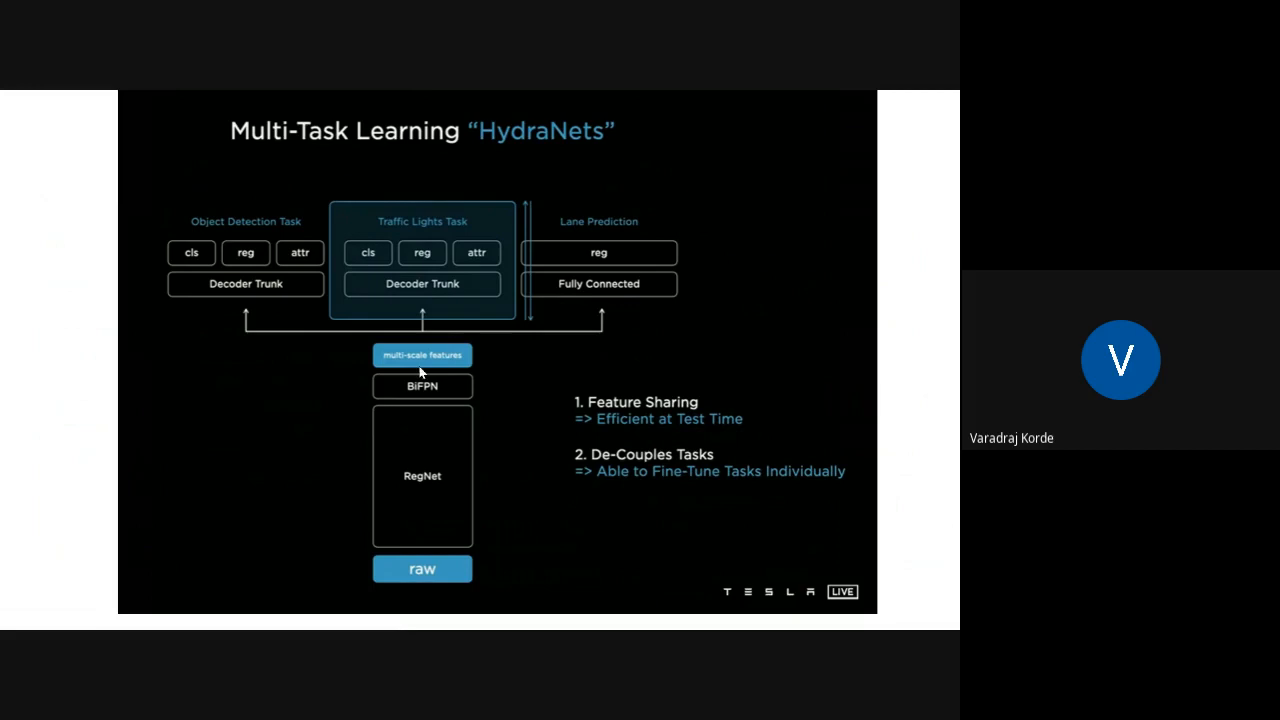
pyautogui.moveTo(406, 414)
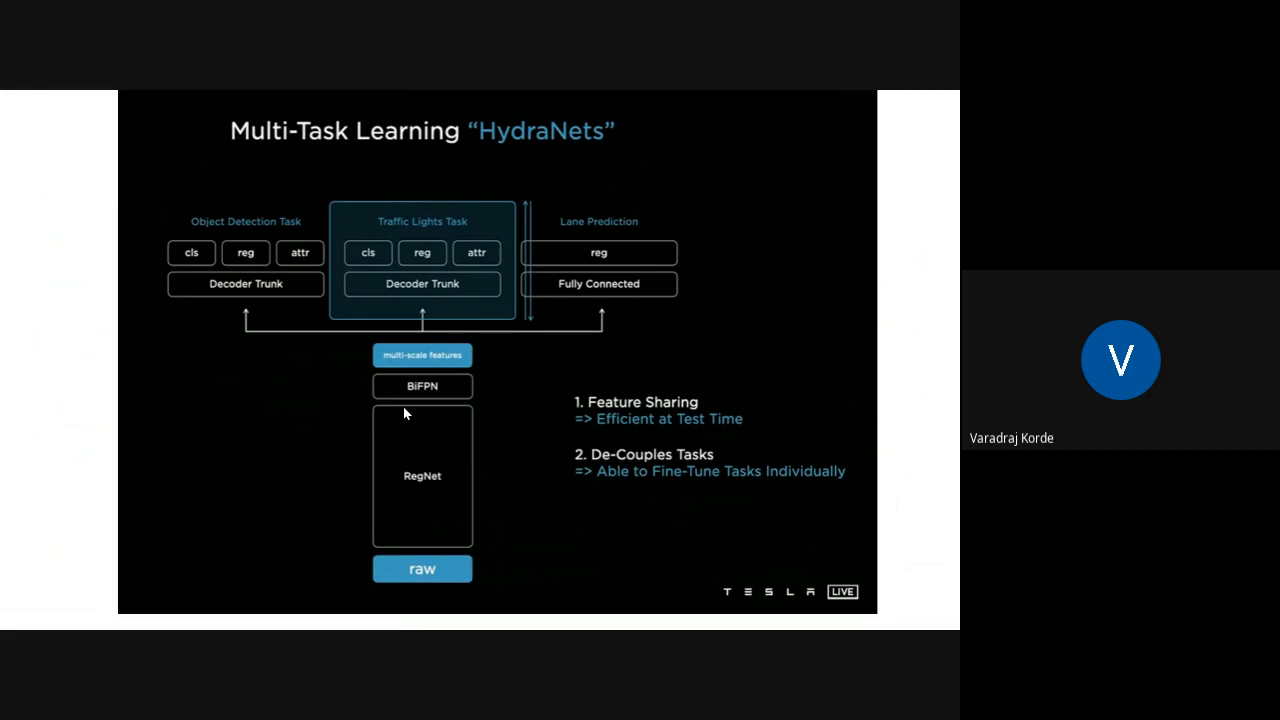
pyautogui.moveTo(548, 287)
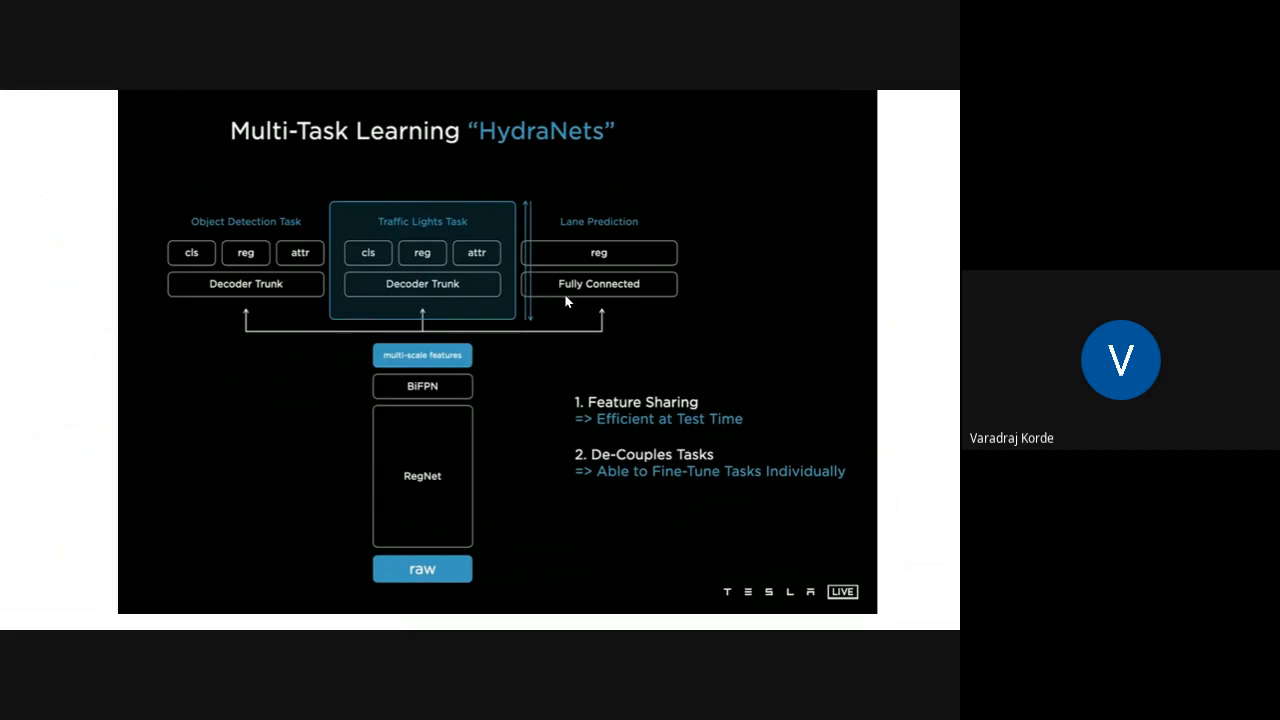
pyautogui.moveTo(370, 281)
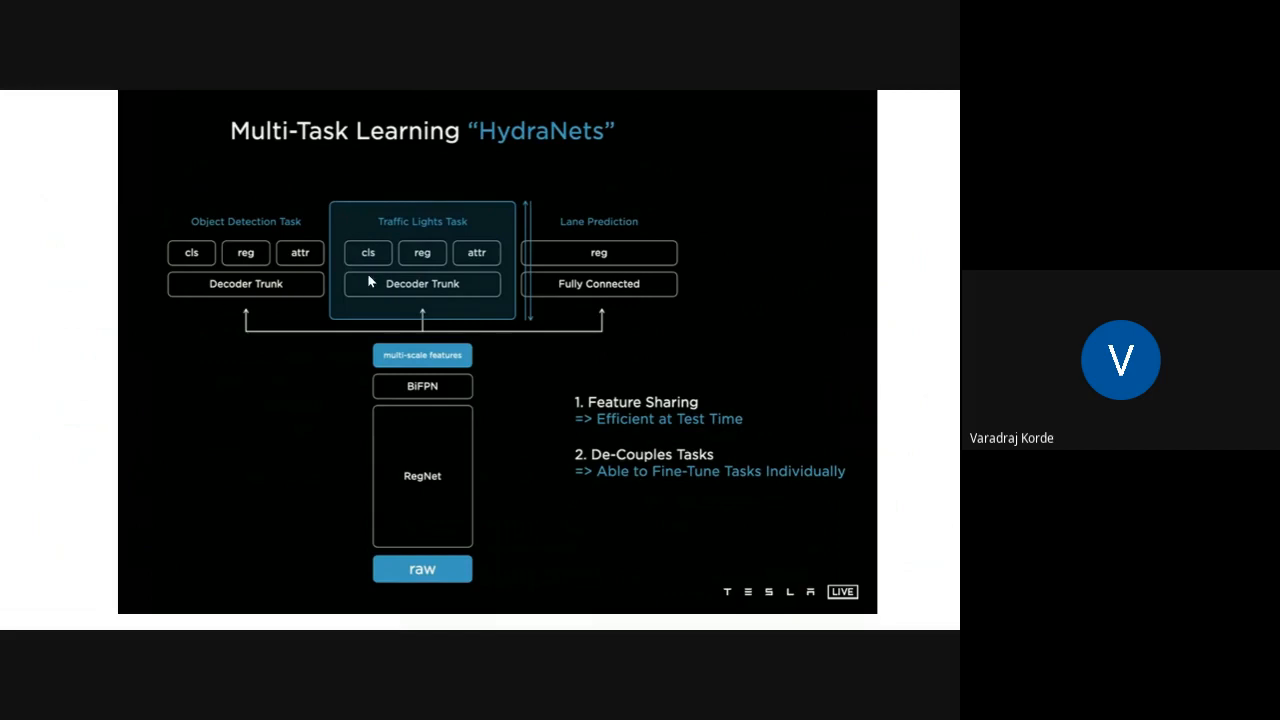
pyautogui.moveTo(560, 398)
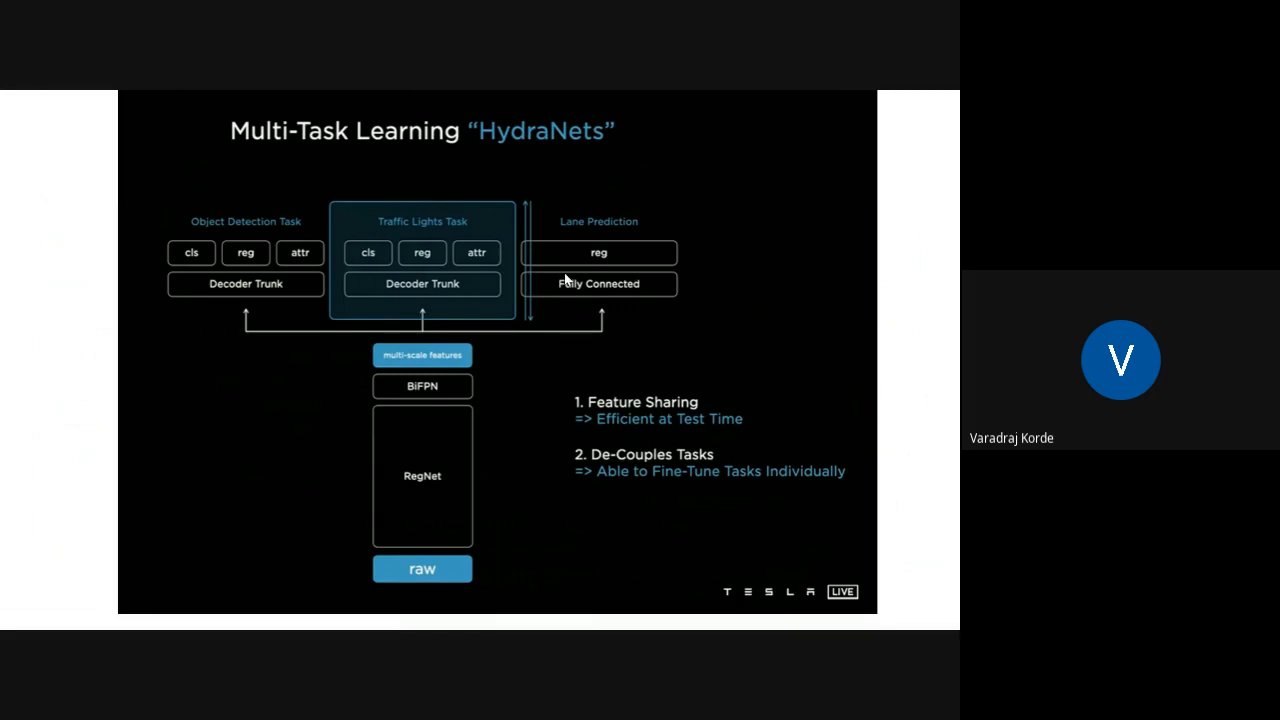
pyautogui.moveTo(519, 383)
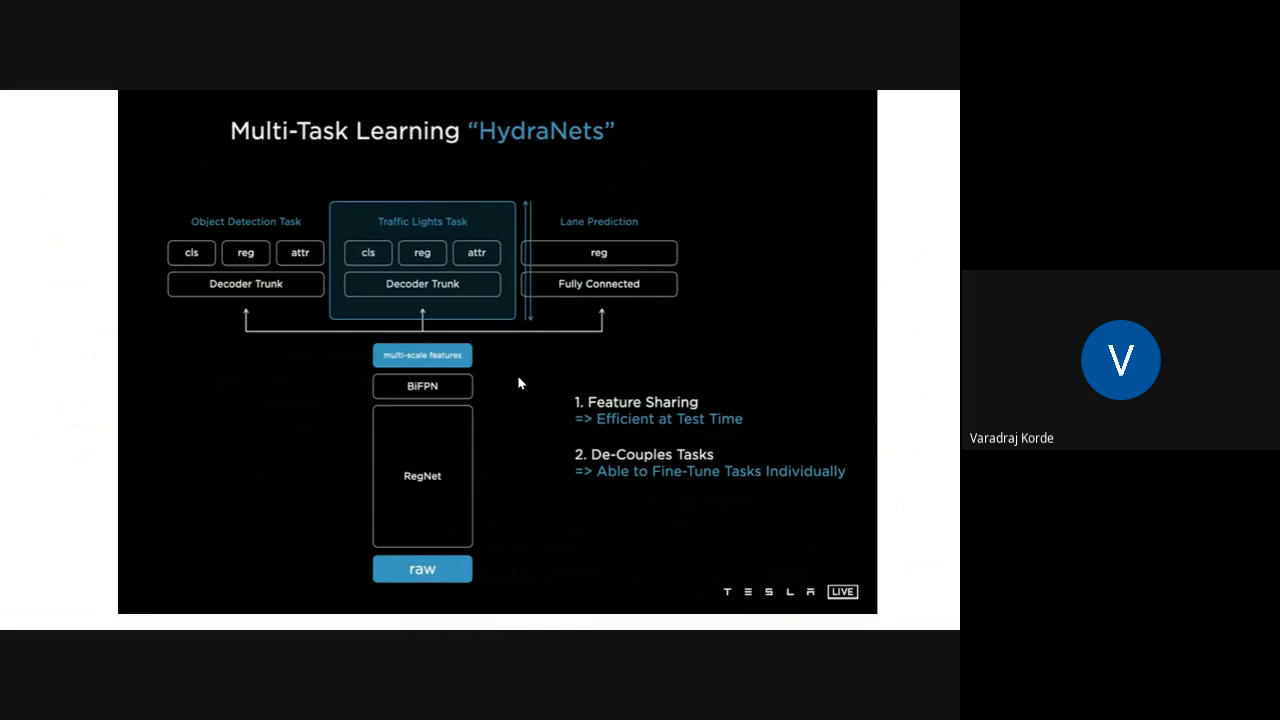